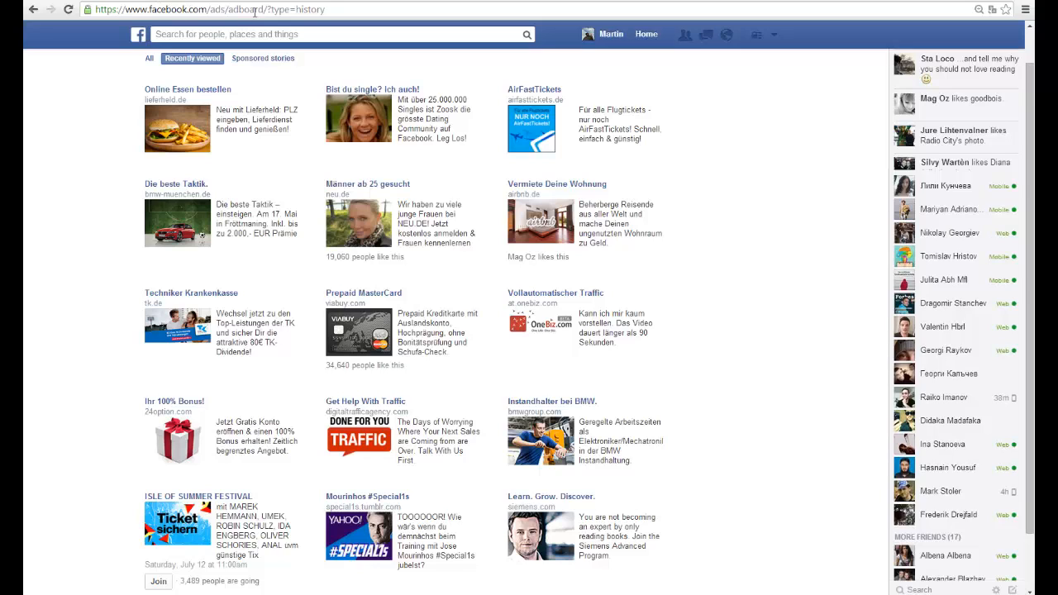
mouse_move(552, 91)
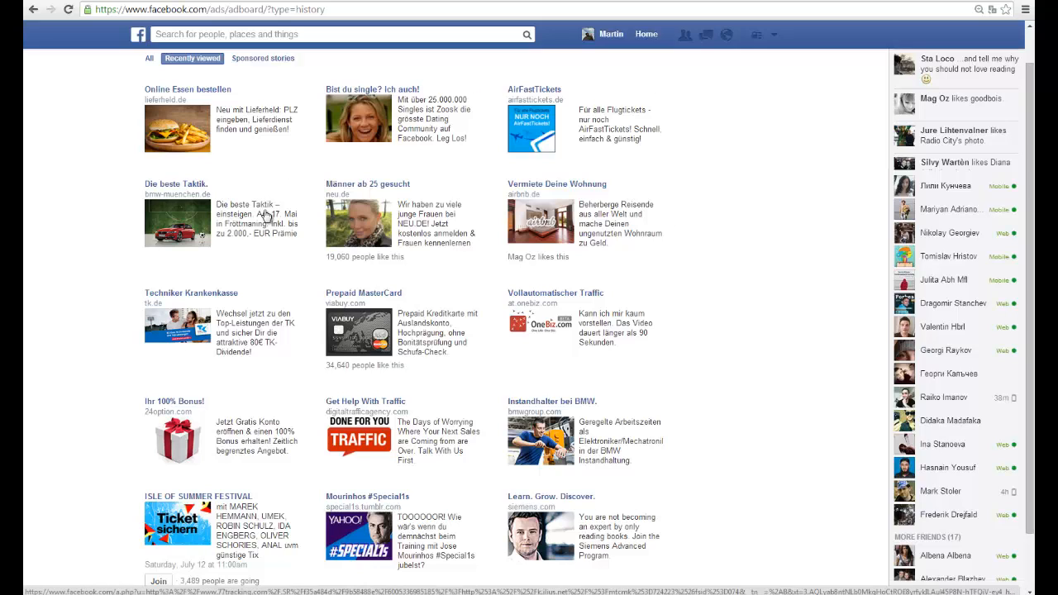
mouse_move(682, 285)
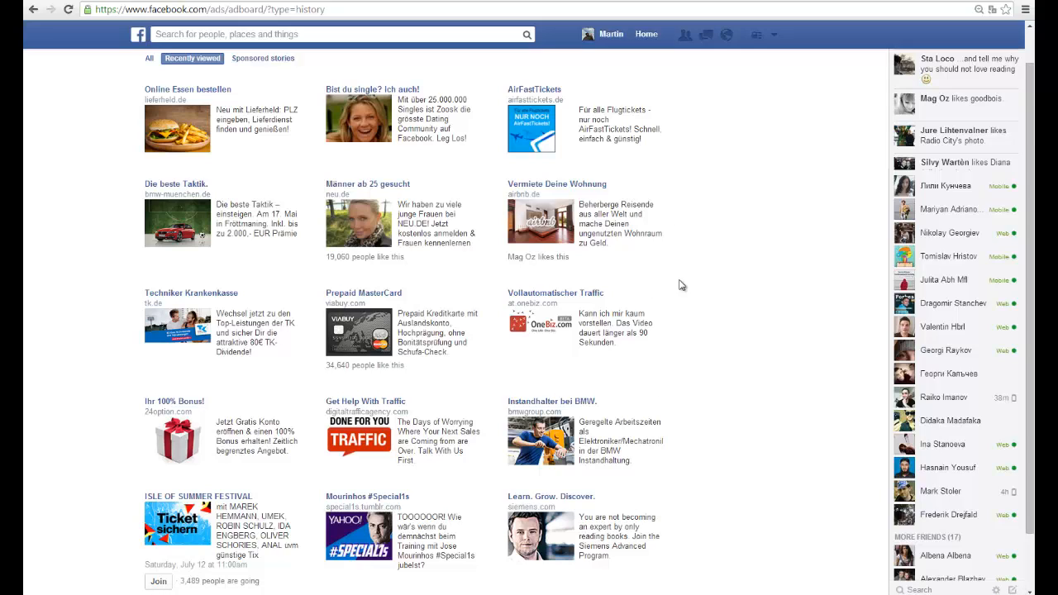
mouse_move(442, 285)
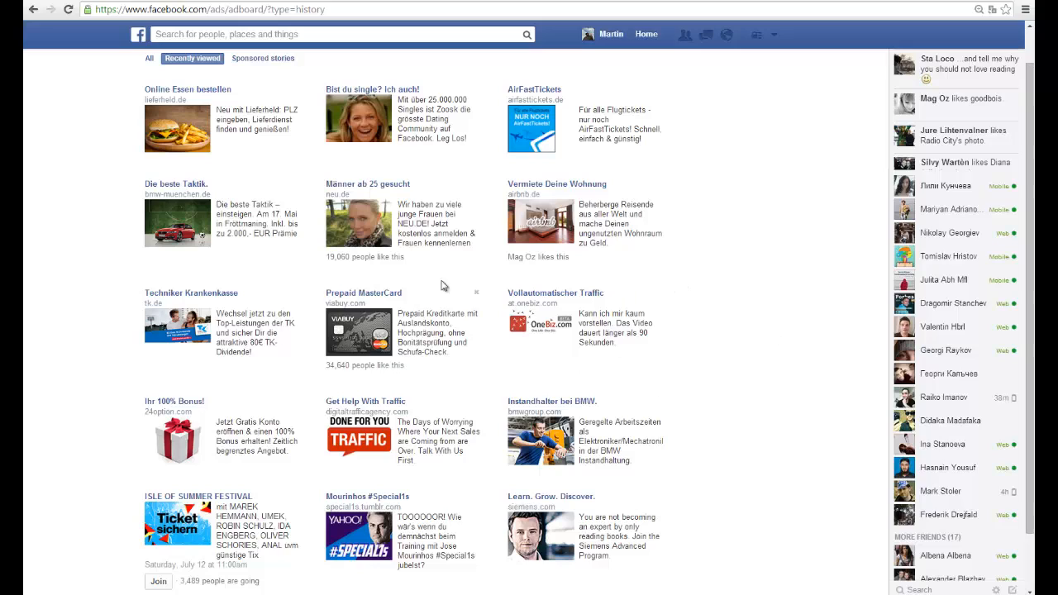
mouse_move(368, 329)
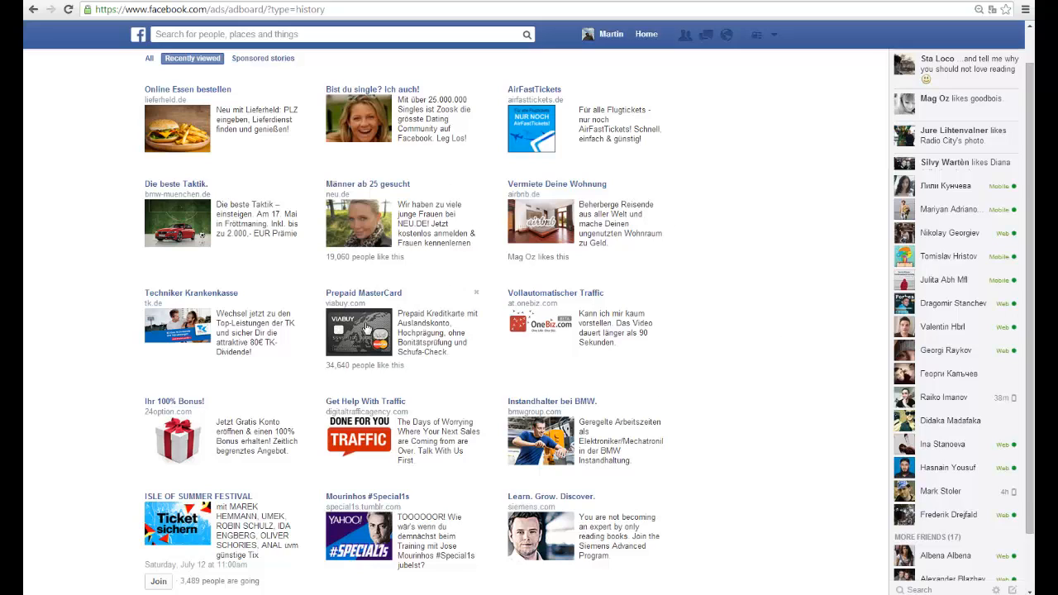
mouse_move(731, 320)
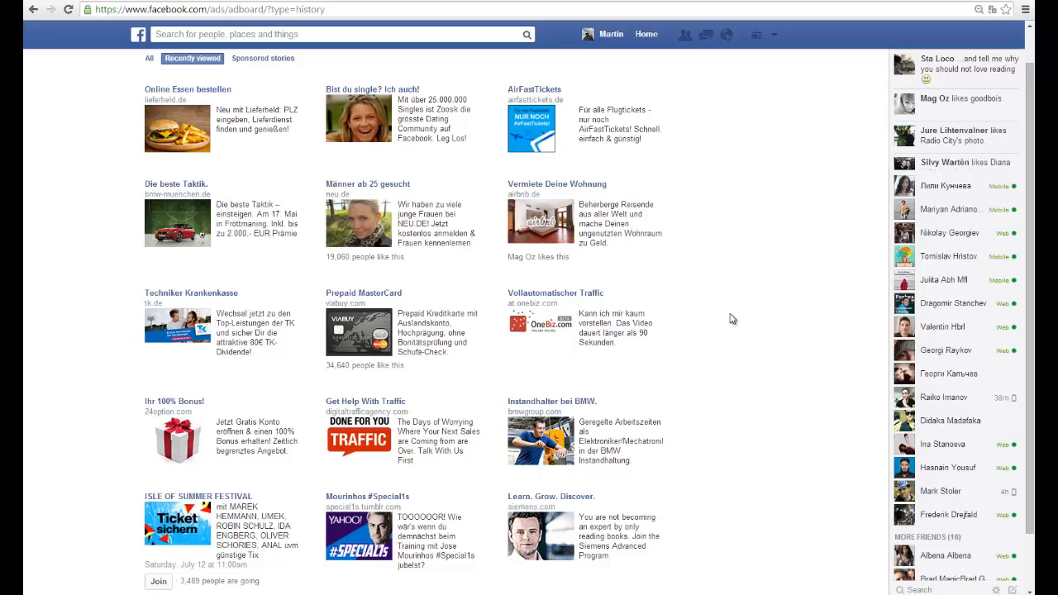
mouse_move(535, 469)
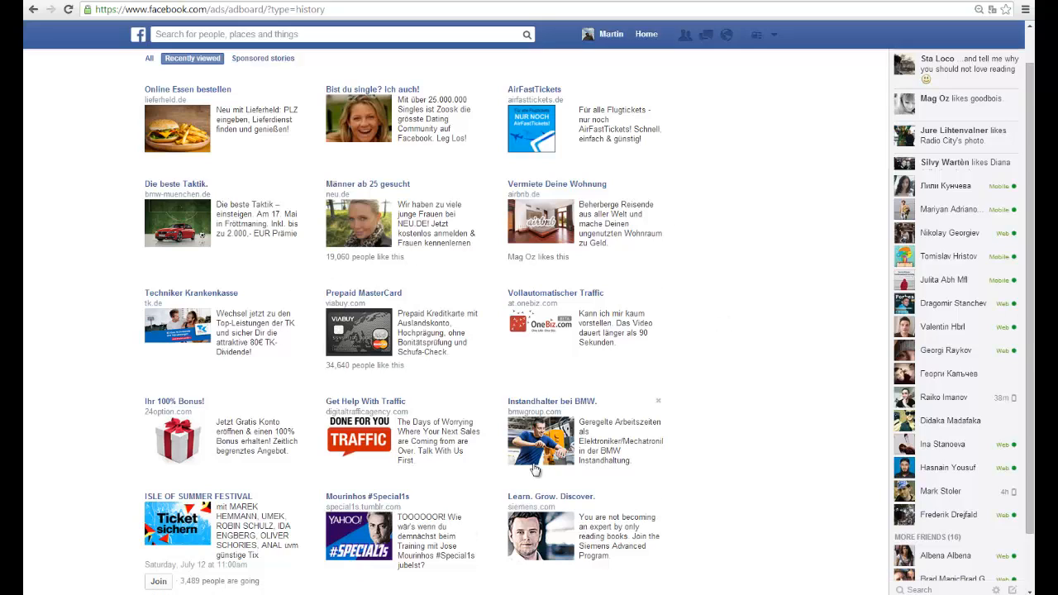
mouse_move(534, 469)
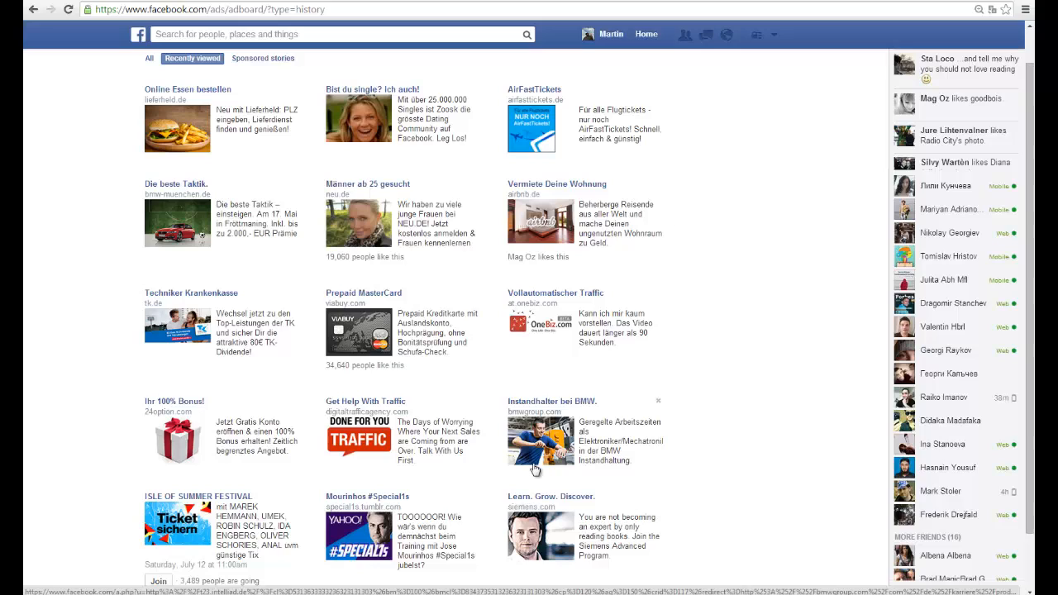
mouse_move(466, 463)
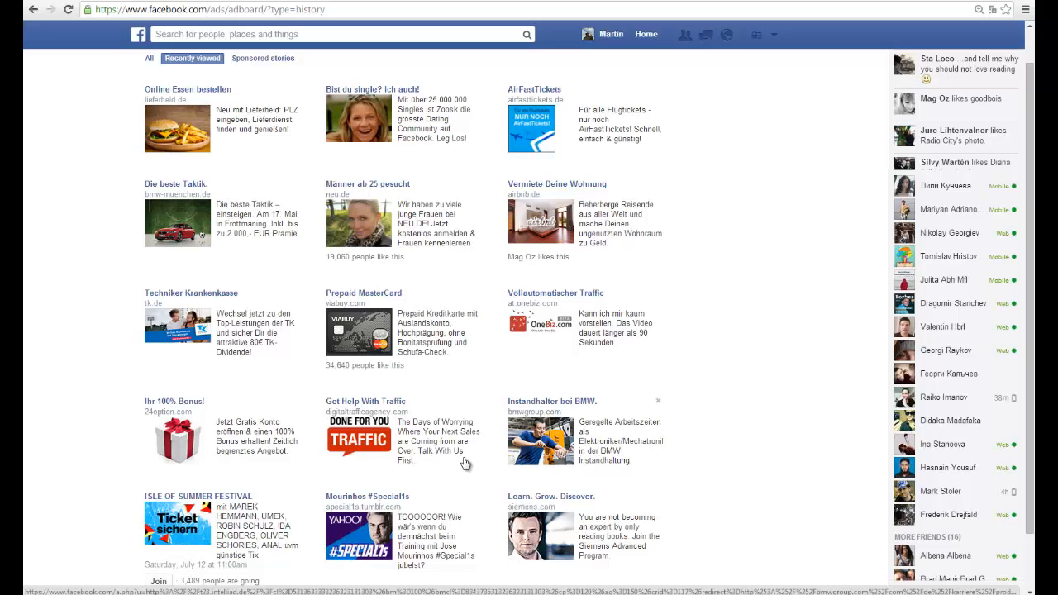
mouse_move(410, 447)
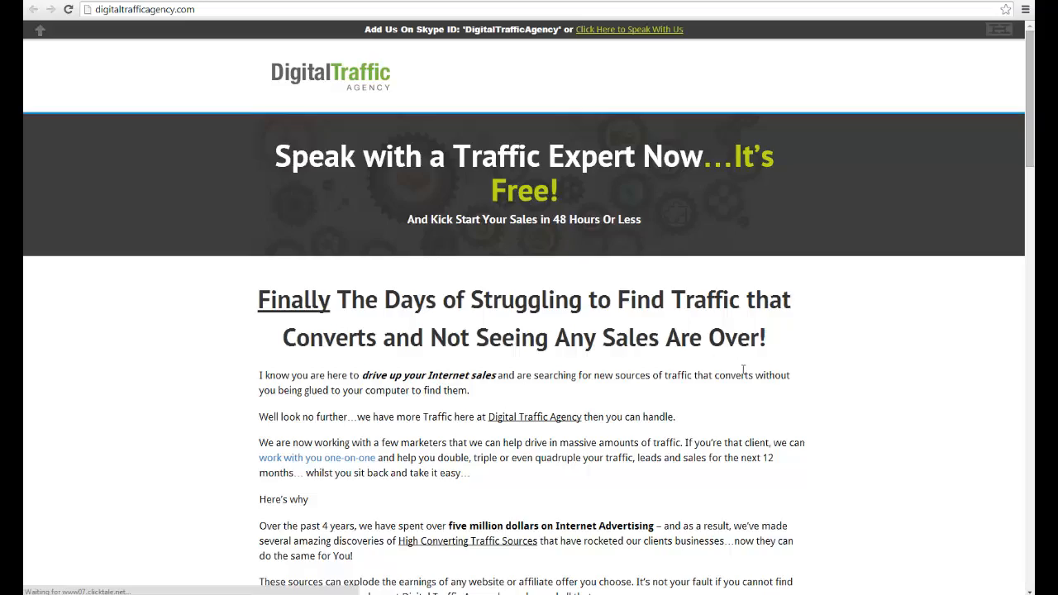
scroll("down", 3)
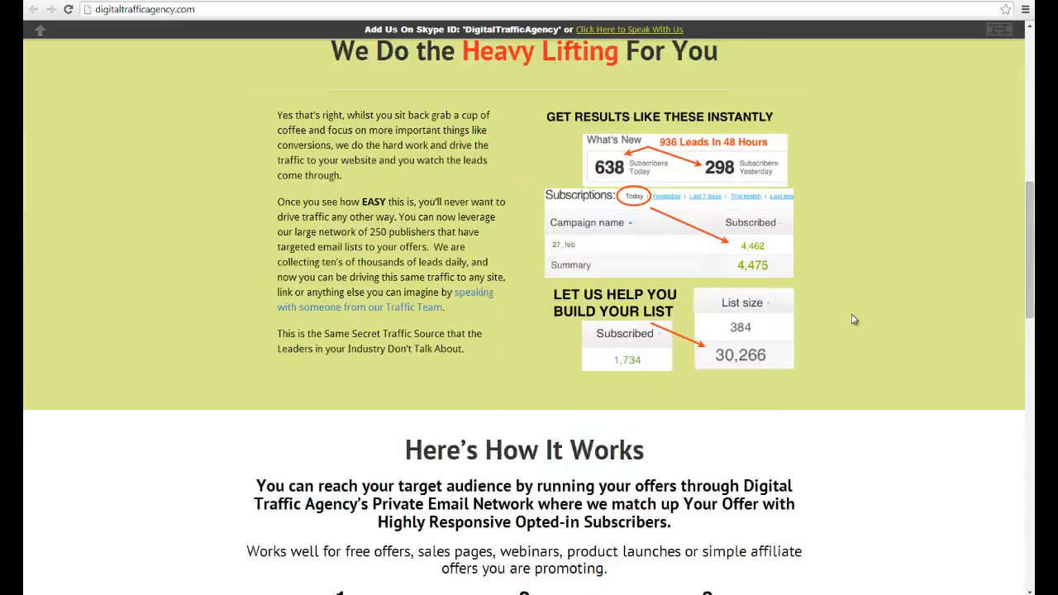
scroll("down", 3)
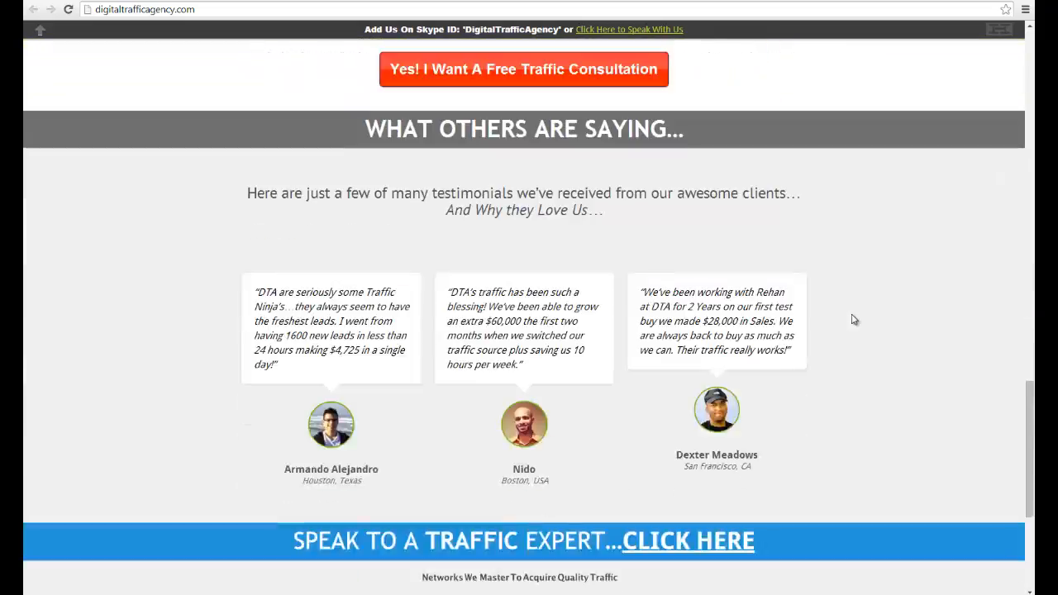
scroll("up", 3)
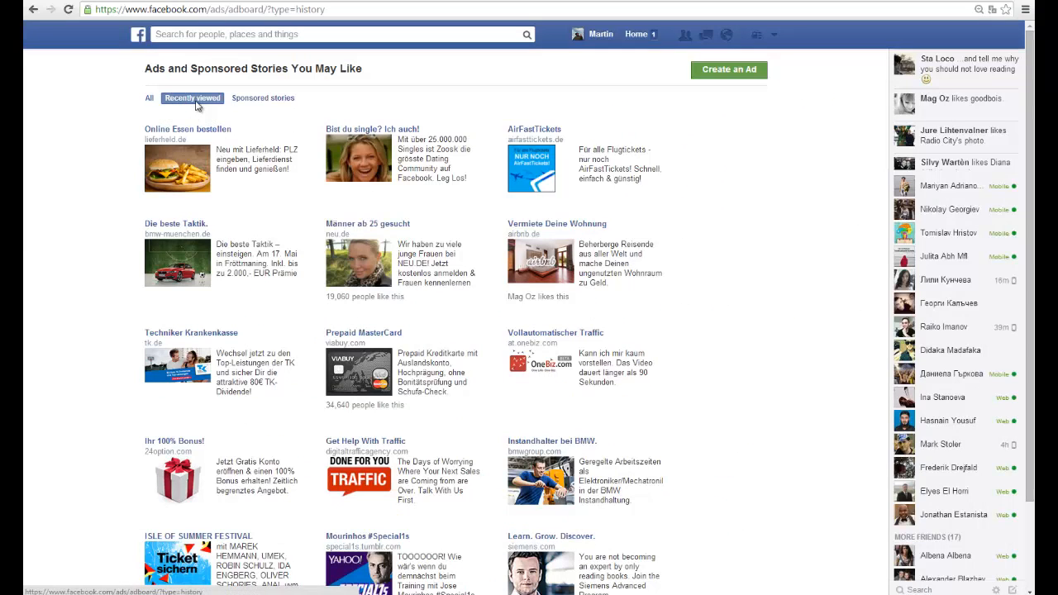
mouse_move(331, 107)
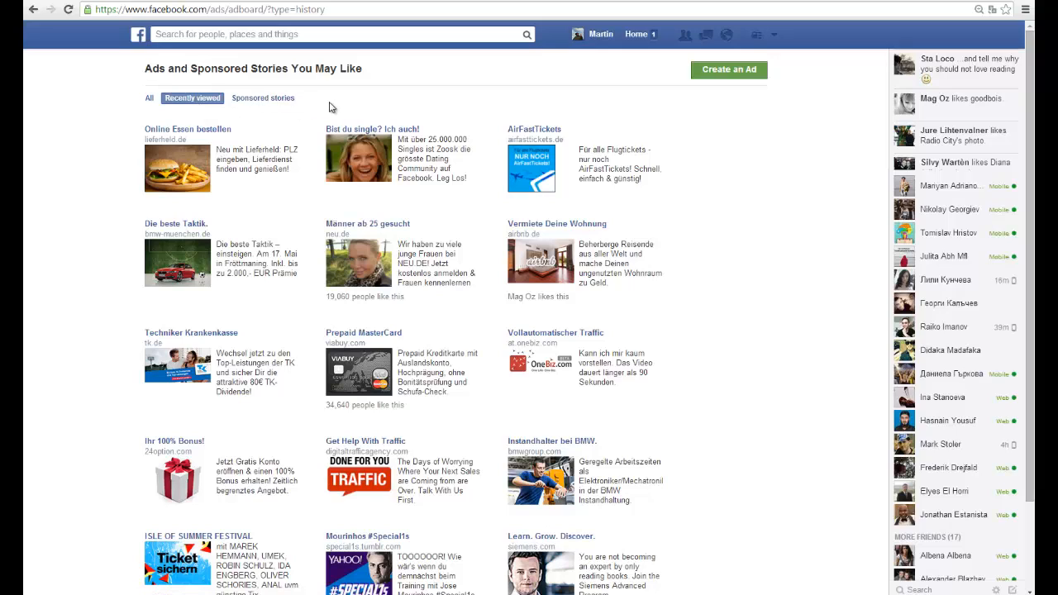